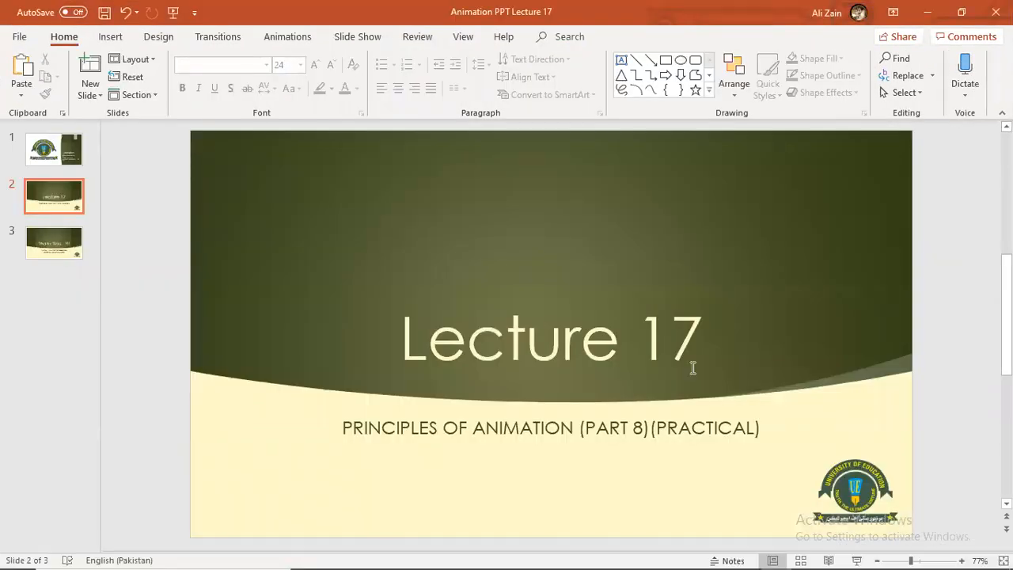
Select the slide 1 thumbnail to show the university course title slide.
{"action": "left_click", "coordinate": [54, 149]}
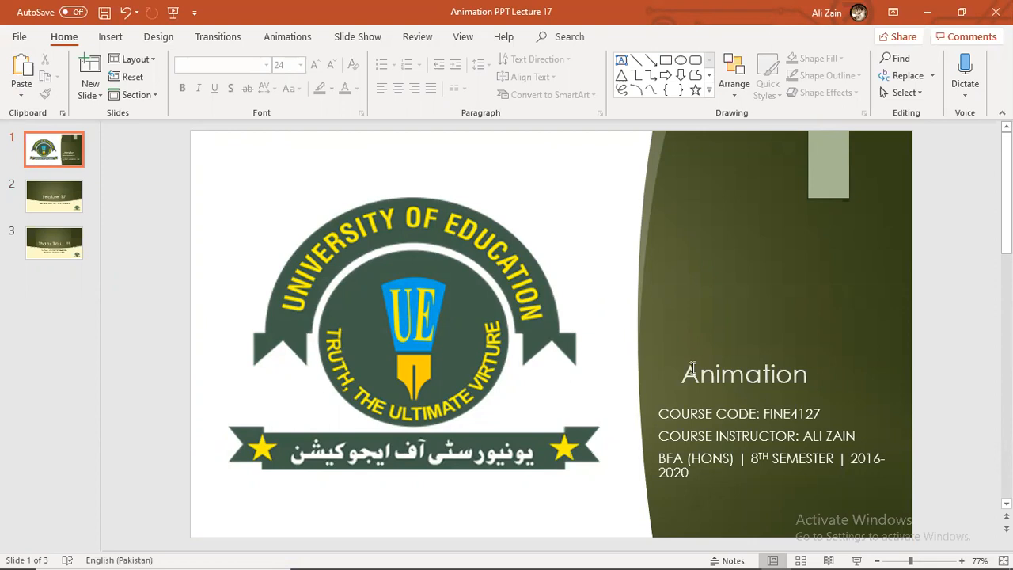
Select the slide 2 thumbnail to return to the Lecture 17 slide.
{"action": "left_click", "coordinate": [54, 196]}
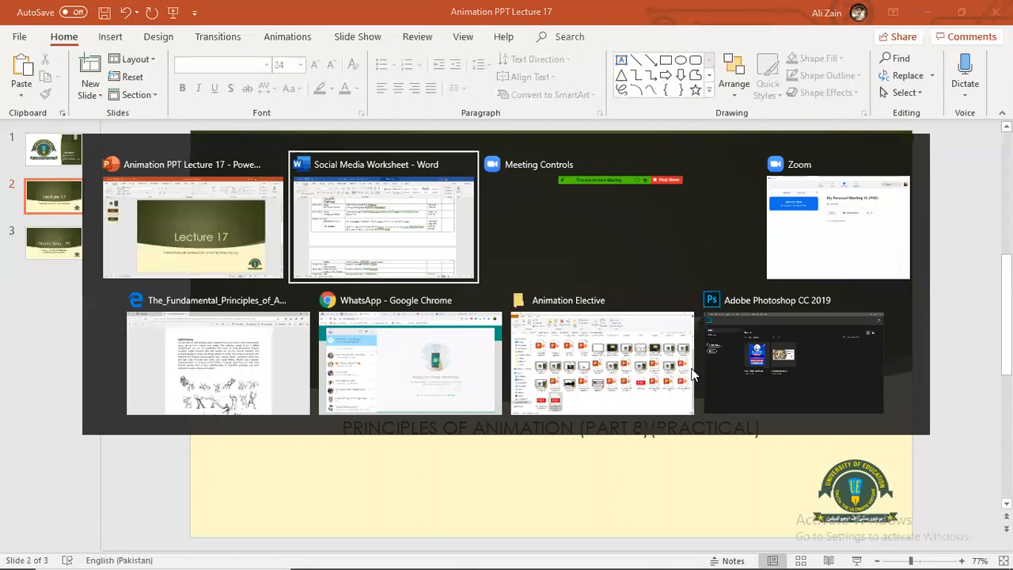
{"action": "left_click", "coordinate": [218, 362]}
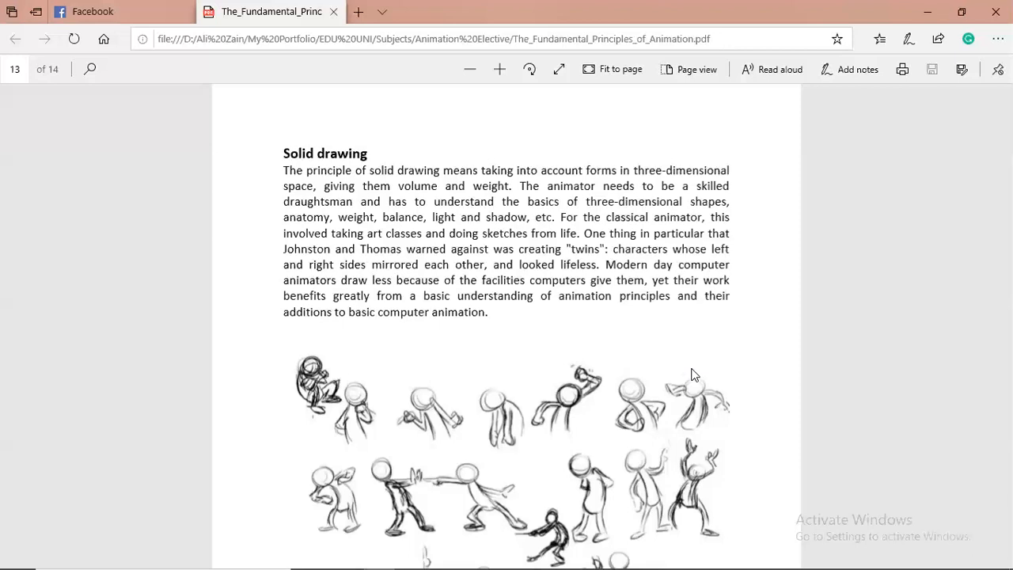
{"action": "mouse_move", "coordinate": [565, 258]}
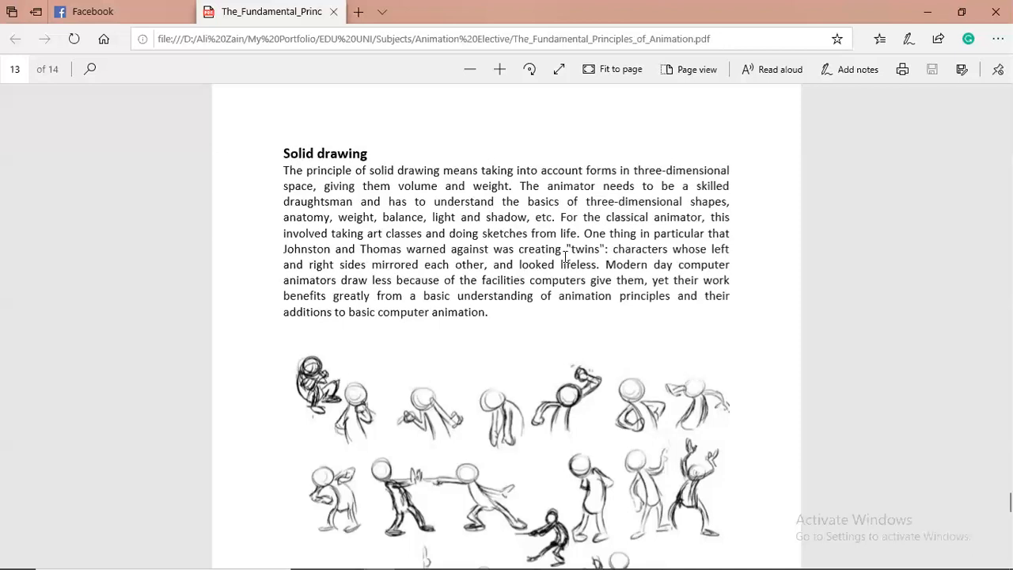
{"action": "mouse_move", "coordinate": [425, 179]}
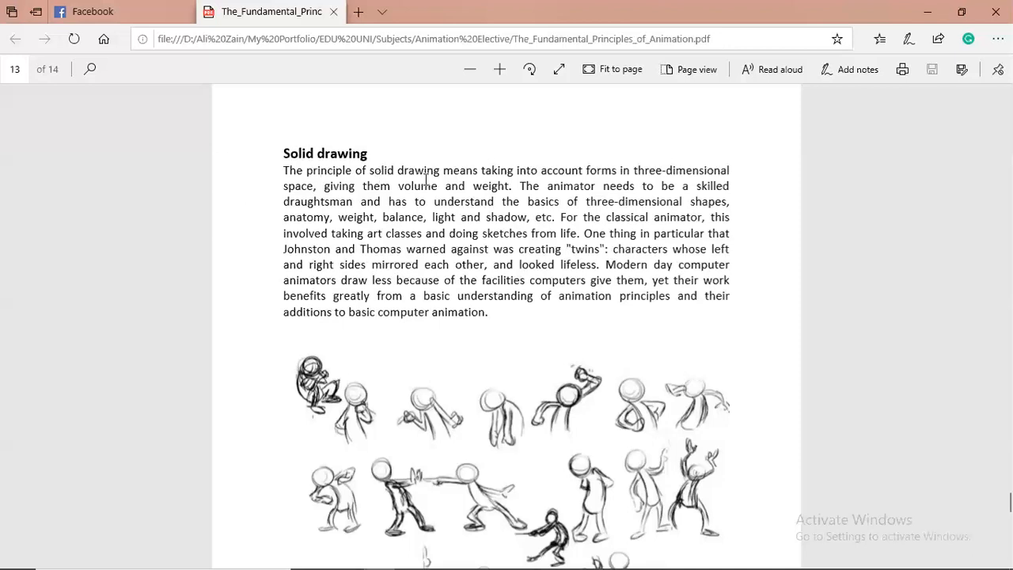
{"action": "mouse_move", "coordinate": [533, 181]}
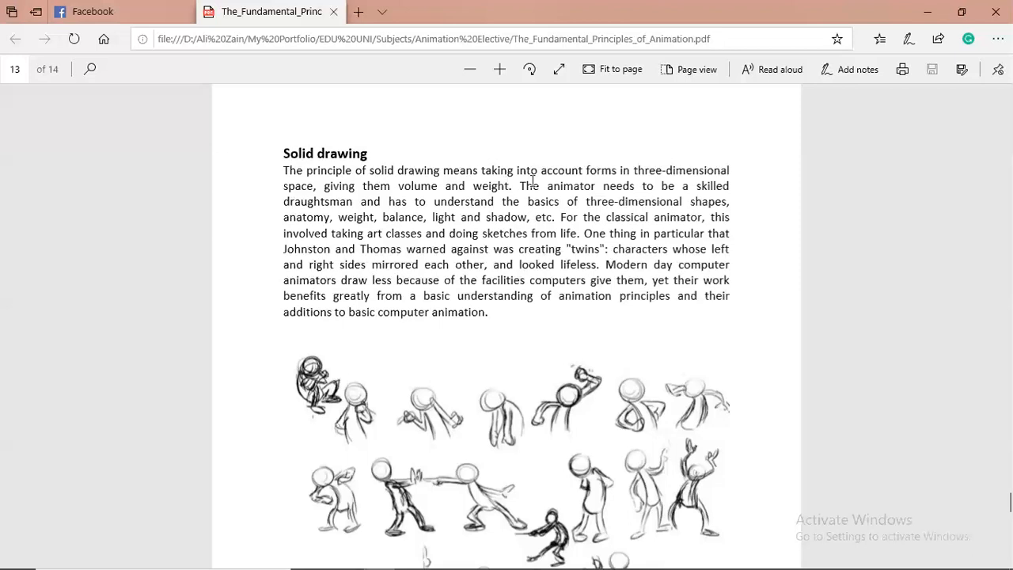
{"action": "mouse_move", "coordinate": [631, 181]}
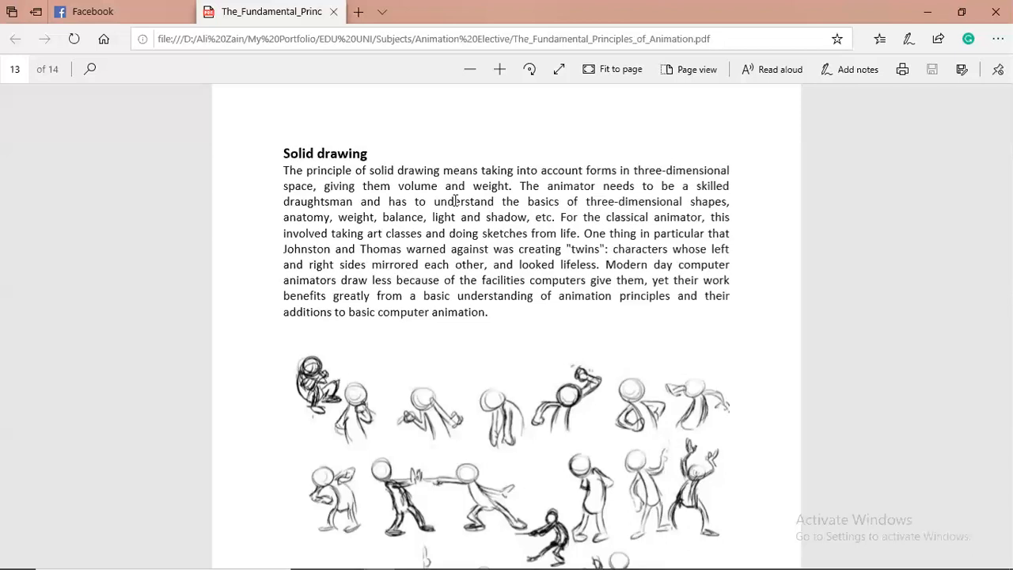
{"action": "mouse_move", "coordinate": [501, 197]}
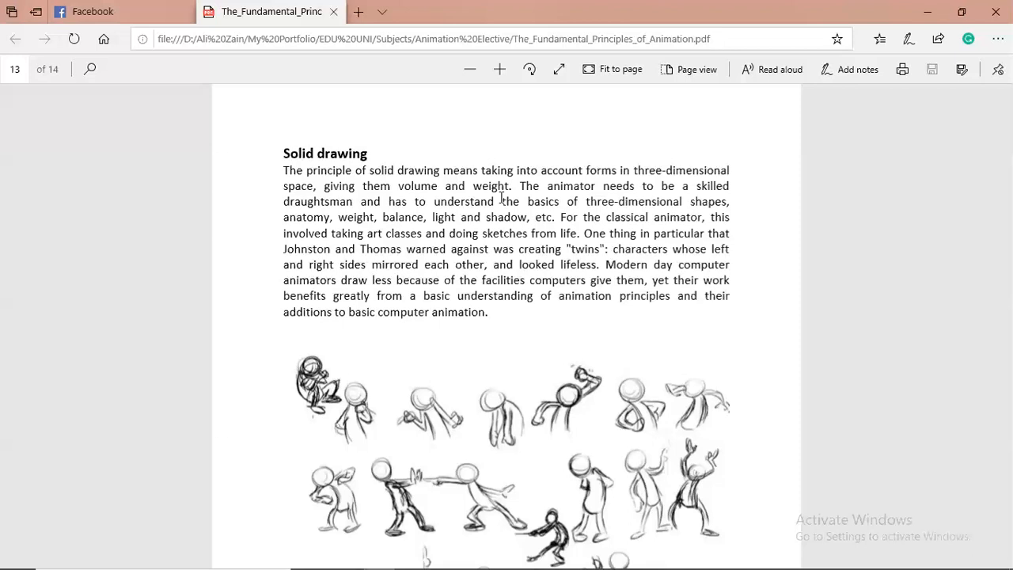
{"action": "mouse_move", "coordinate": [524, 196]}
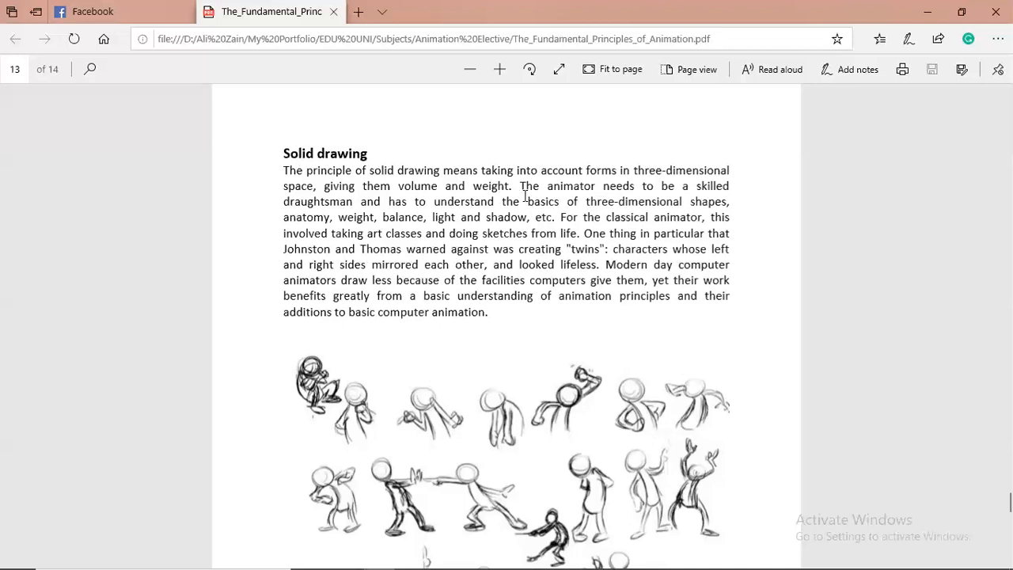
{"action": "mouse_move", "coordinate": [415, 223]}
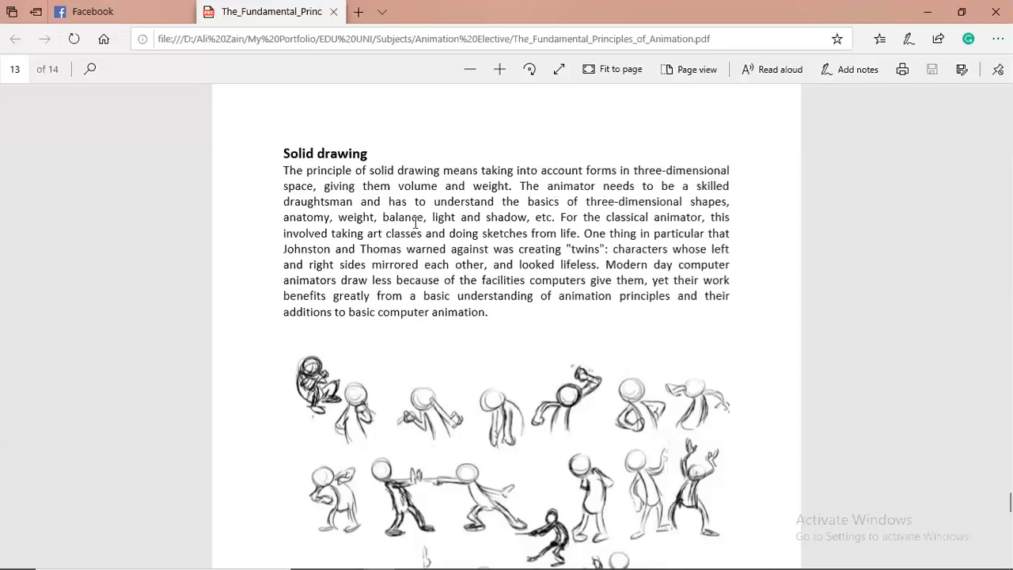
{"action": "mouse_move", "coordinate": [451, 217]}
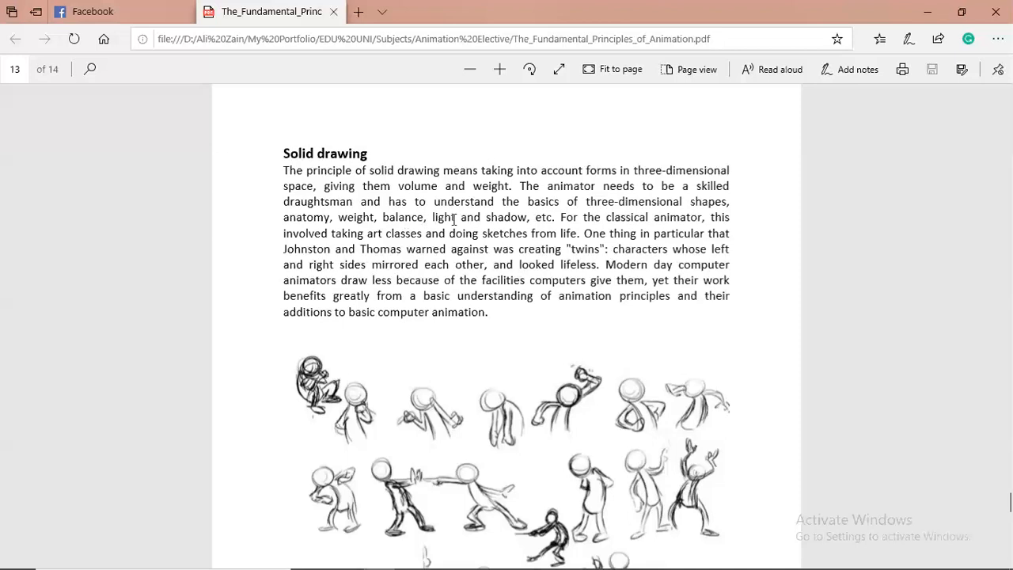
{"action": "mouse_move", "coordinate": [665, 216]}
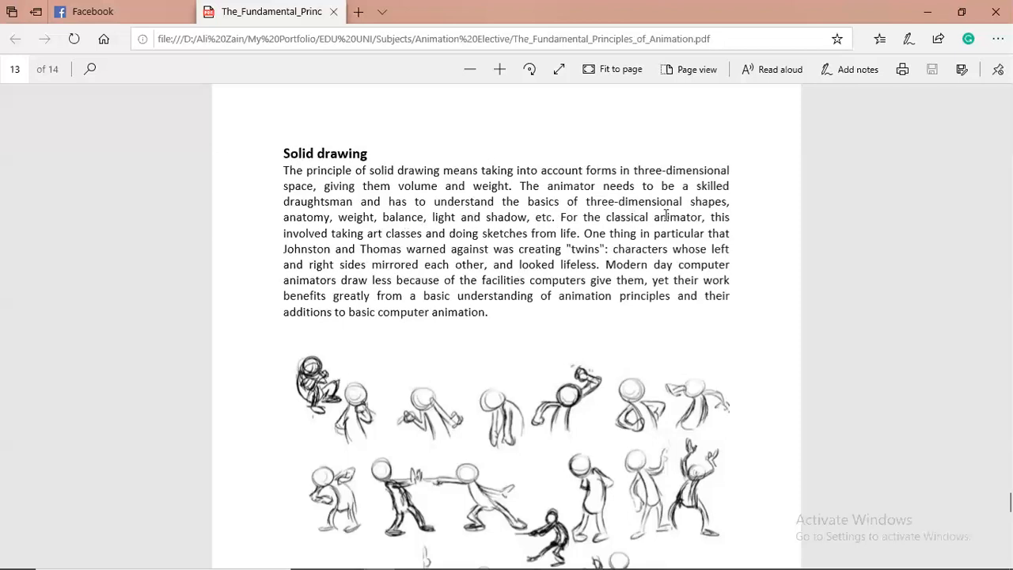
{"action": "mouse_move", "coordinate": [437, 235]}
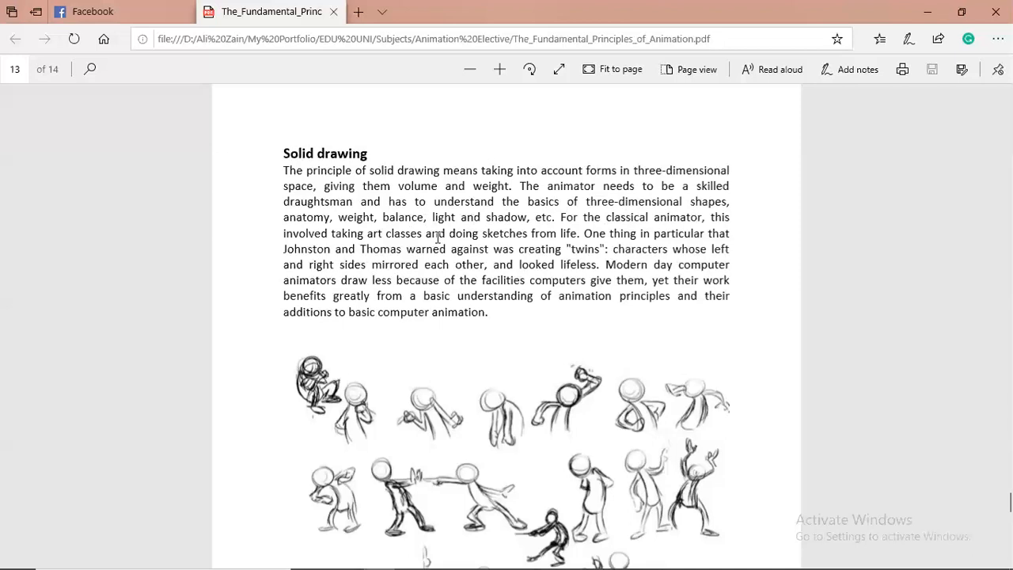
{"action": "mouse_move", "coordinate": [433, 224]}
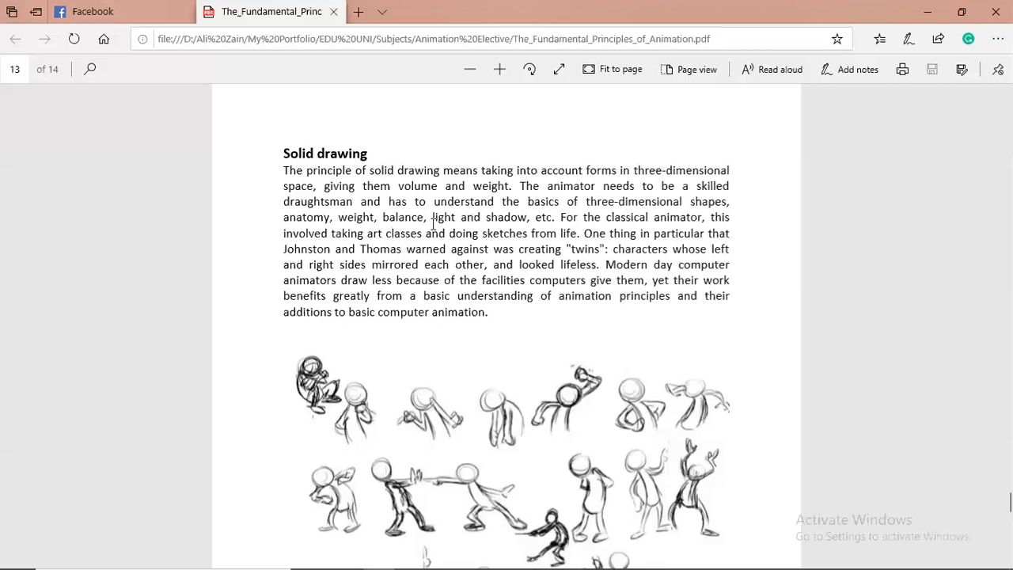
{"action": "mouse_move", "coordinate": [532, 228]}
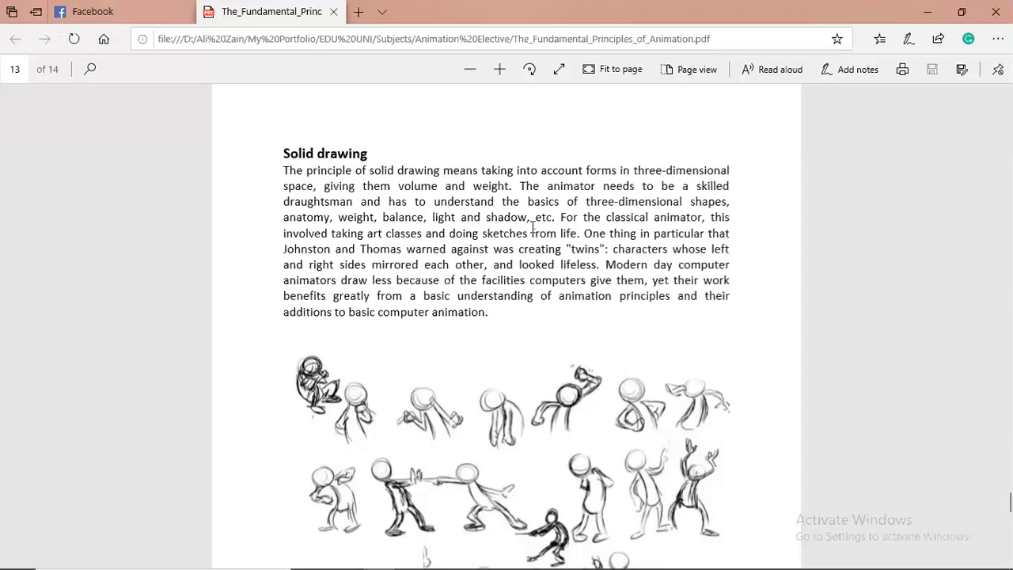
{"action": "mouse_move", "coordinate": [530, 227]}
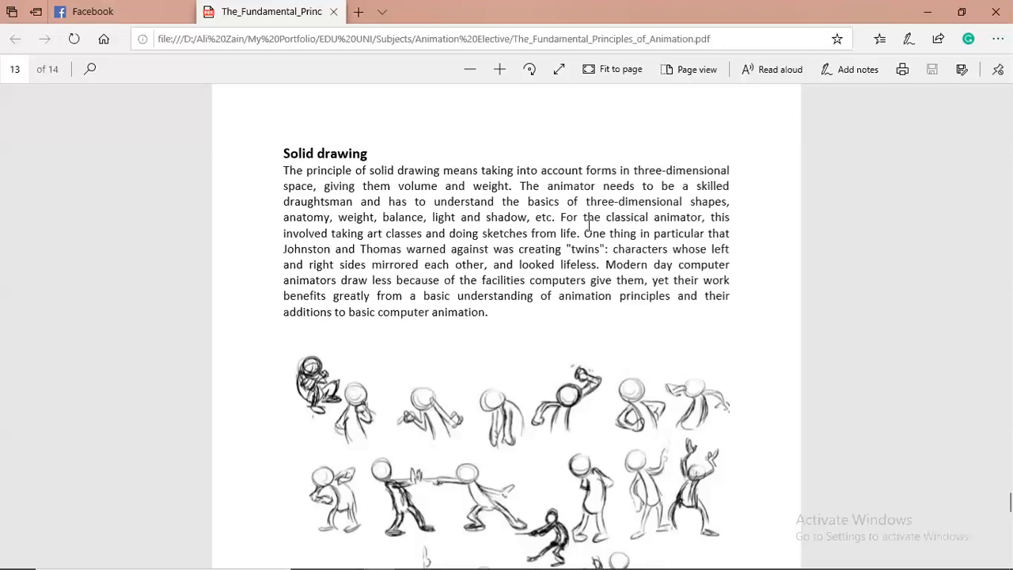
{"action": "mouse_move", "coordinate": [482, 238]}
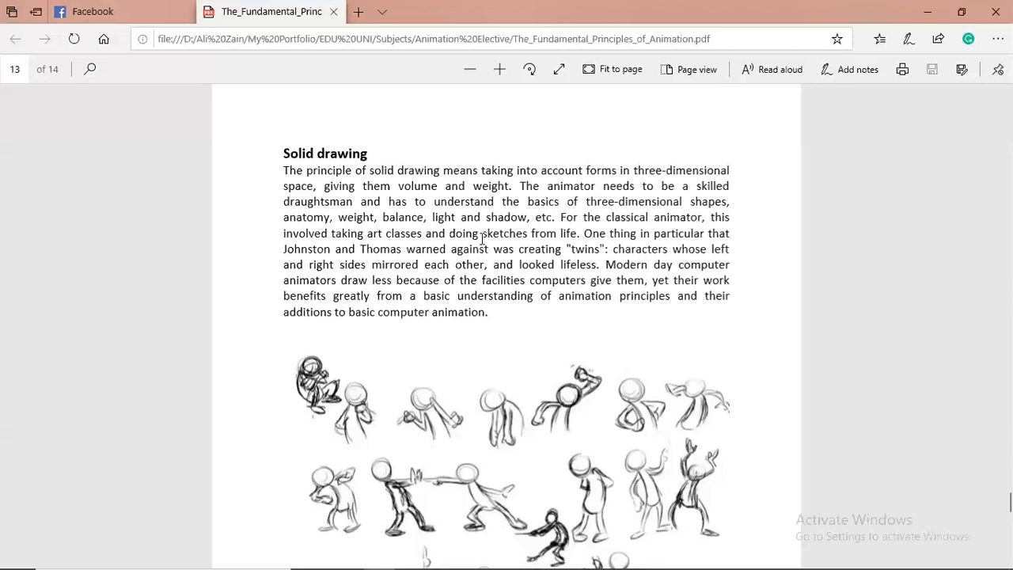
{"action": "mouse_move", "coordinate": [390, 243]}
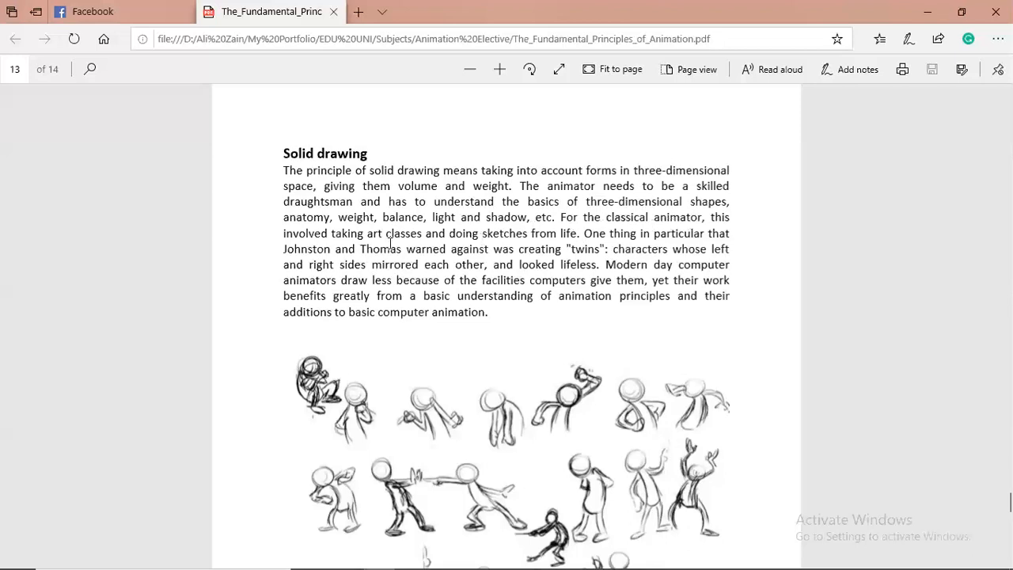
{"action": "mouse_move", "coordinate": [559, 243]}
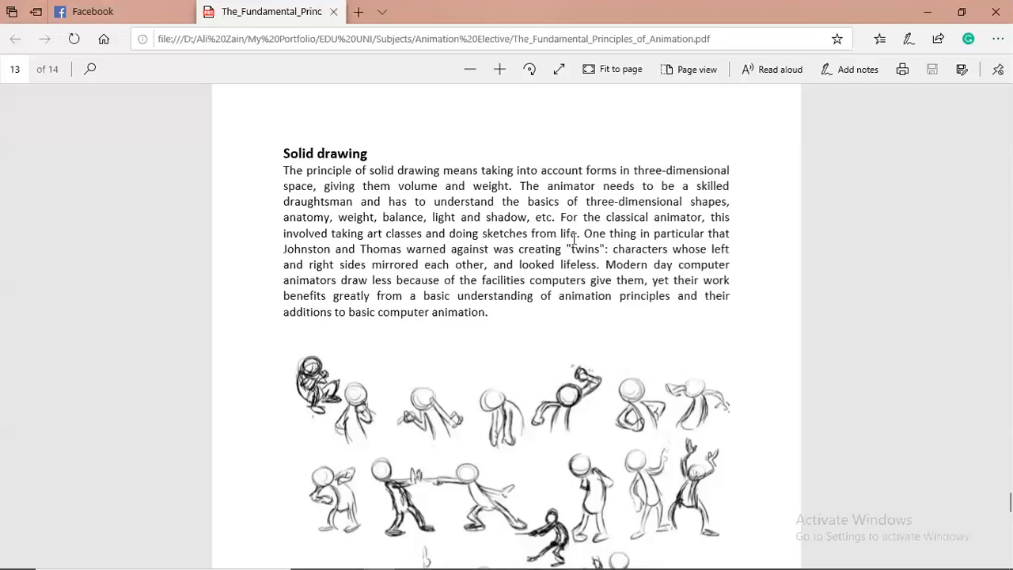
{"action": "mouse_move", "coordinate": [419, 269]}
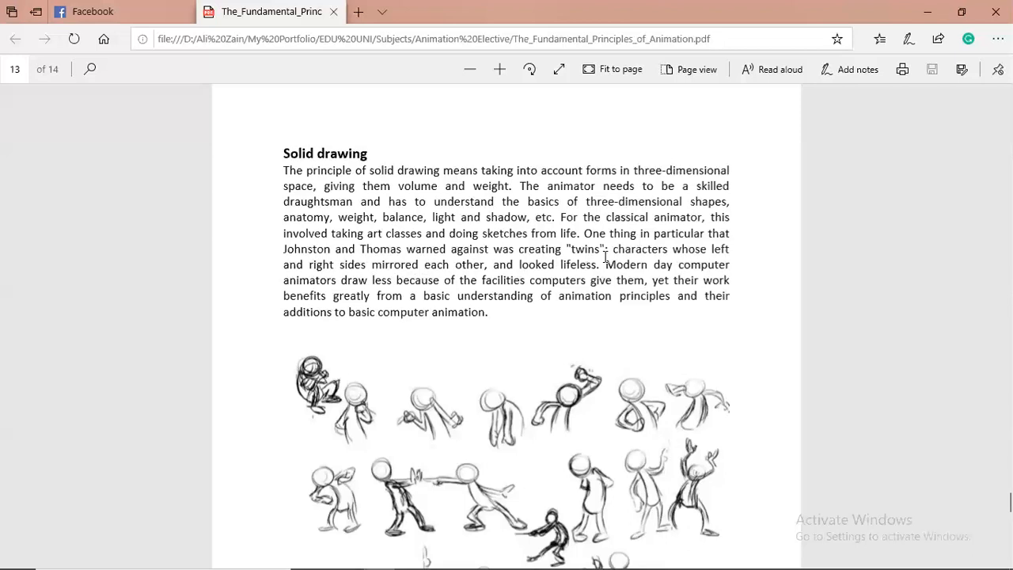
{"action": "mouse_move", "coordinate": [604, 260]}
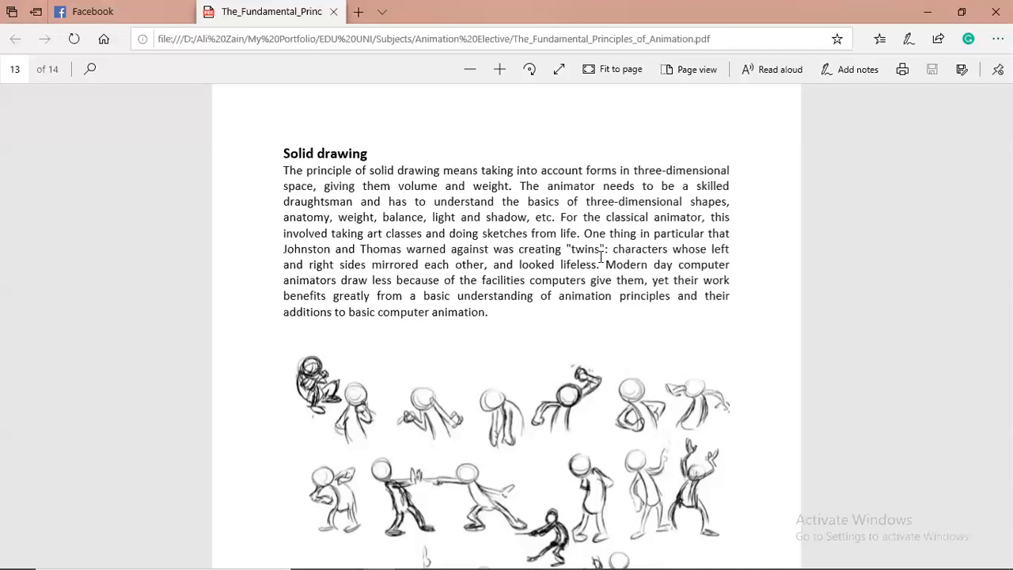
{"action": "mouse_move", "coordinate": [412, 275]}
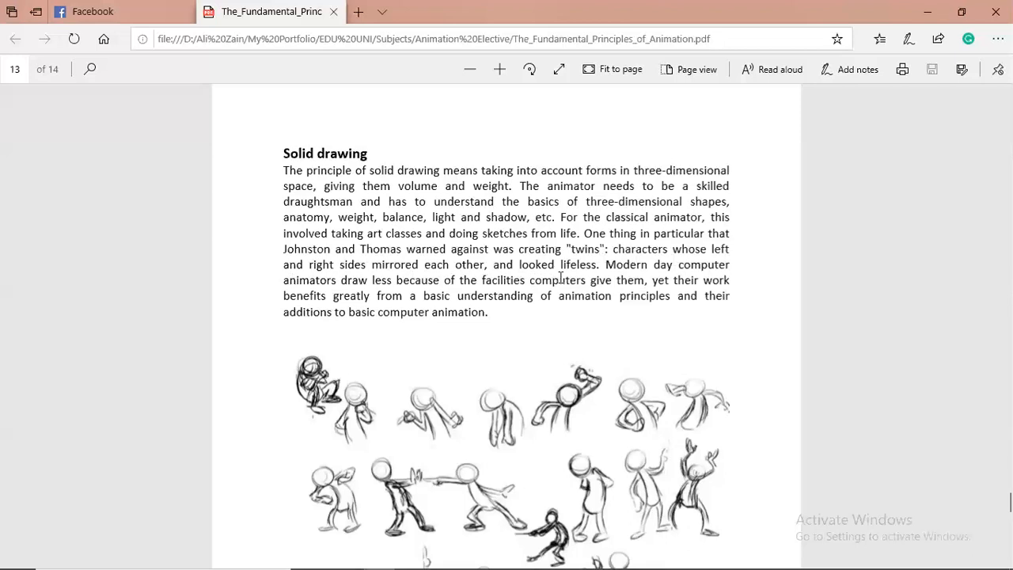
{"action": "mouse_move", "coordinate": [648, 409]}
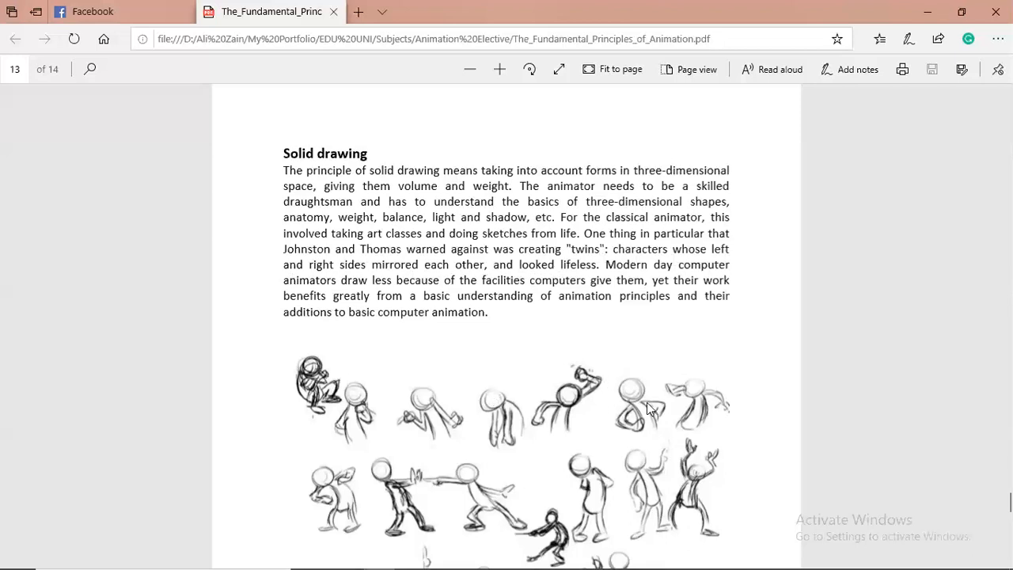
{"action": "mouse_move", "coordinate": [643, 392]}
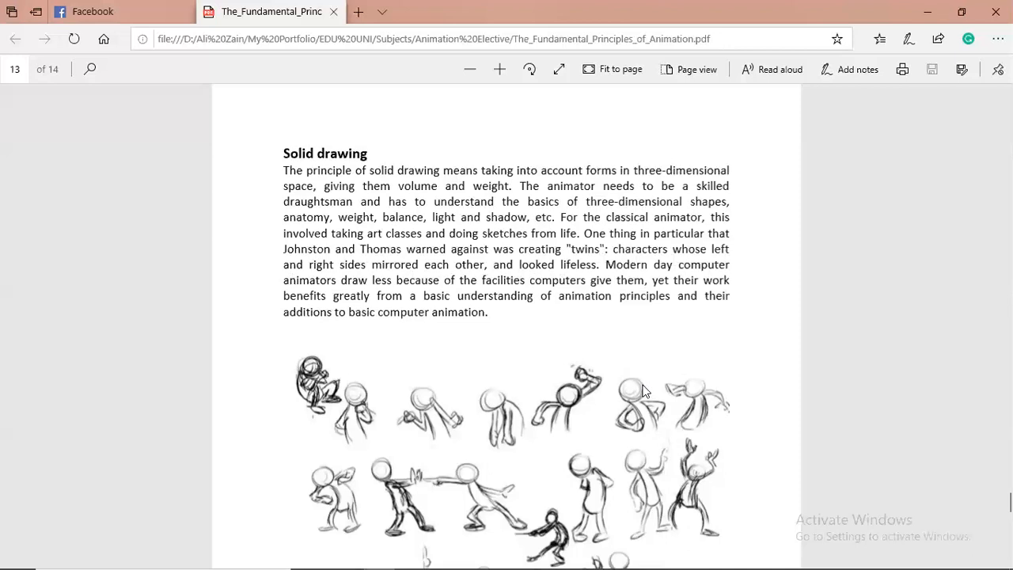
{"action": "mouse_move", "coordinate": [625, 401]}
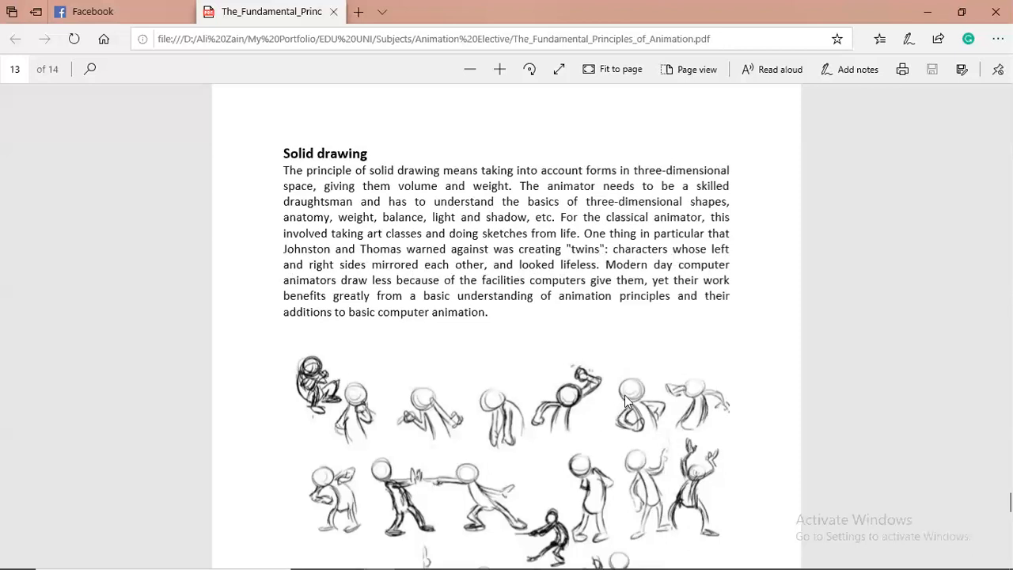
{"action": "mouse_move", "coordinate": [624, 396]}
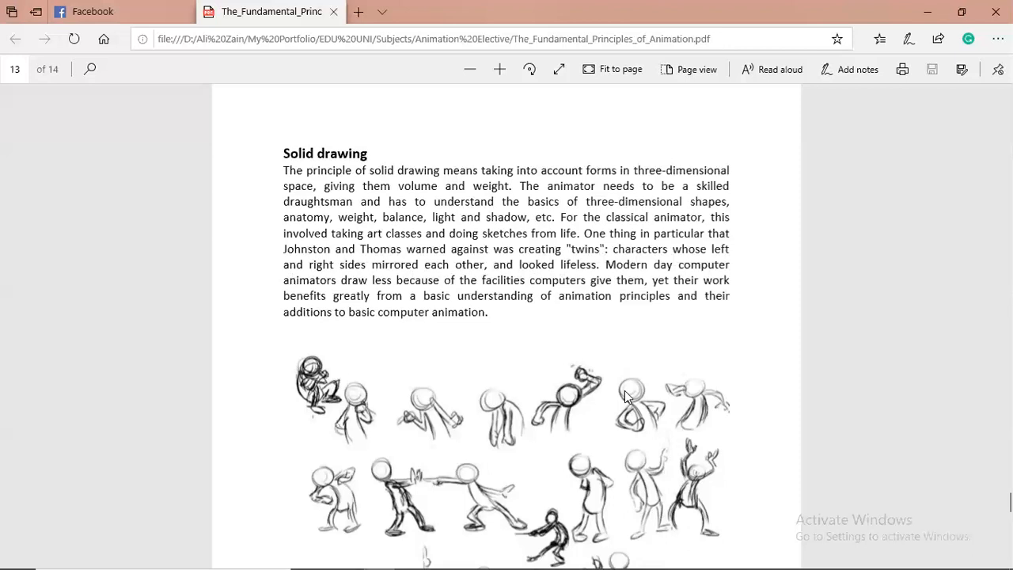
{"action": "mouse_move", "coordinate": [625, 396]}
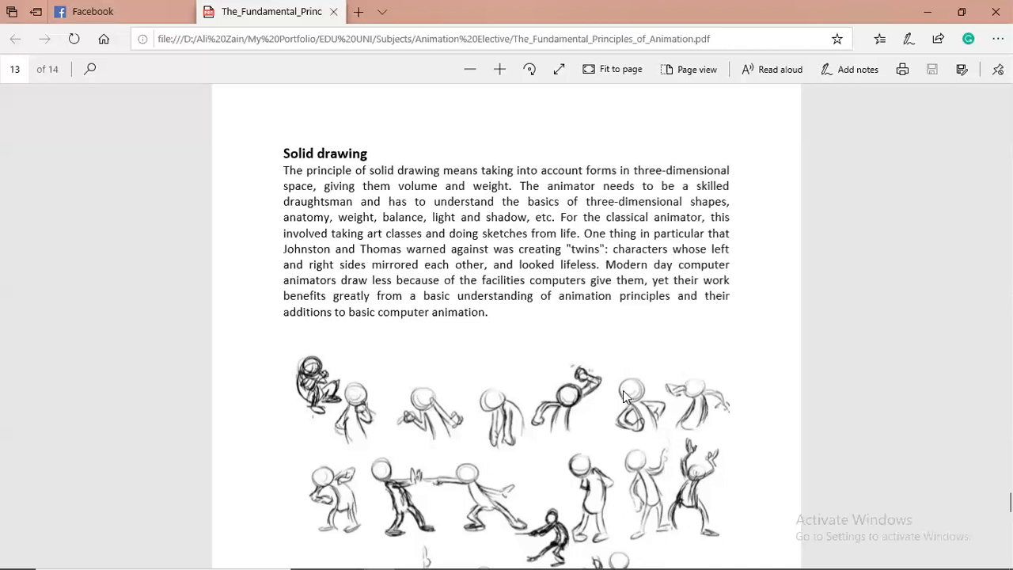
{"action": "mouse_move", "coordinate": [625, 398]}
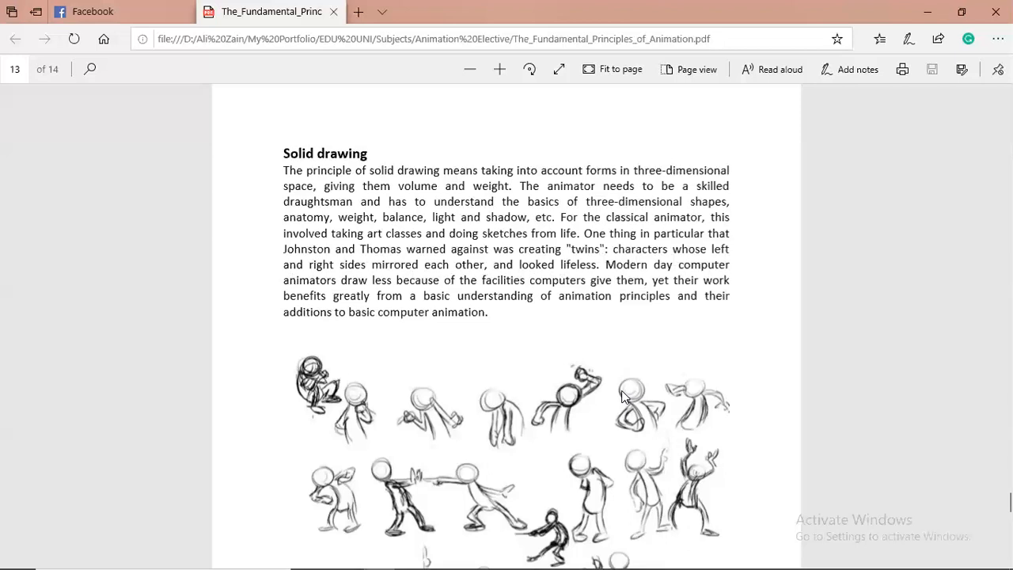
{"action": "mouse_move", "coordinate": [479, 419]}
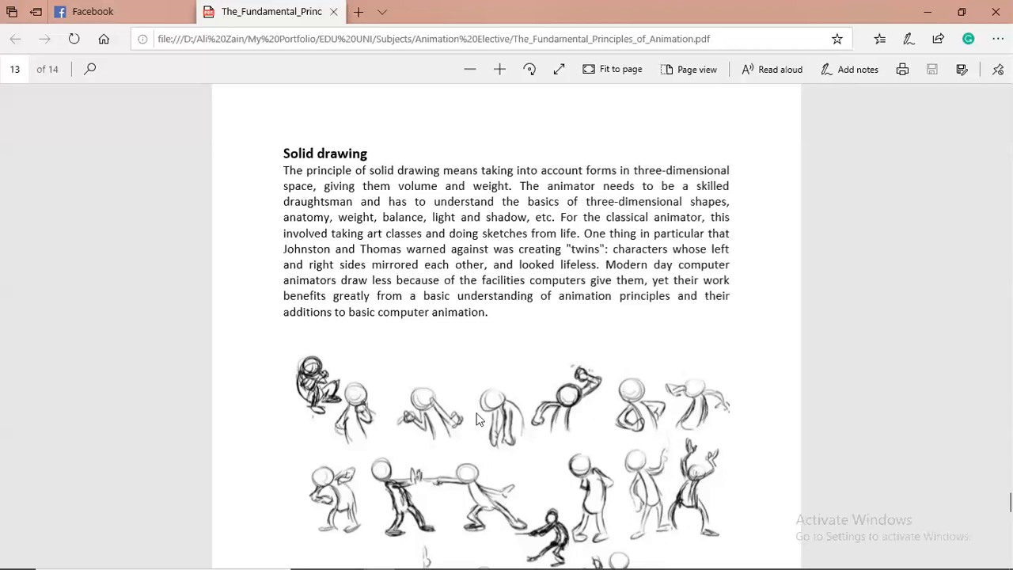
{"action": "mouse_move", "coordinate": [574, 500]}
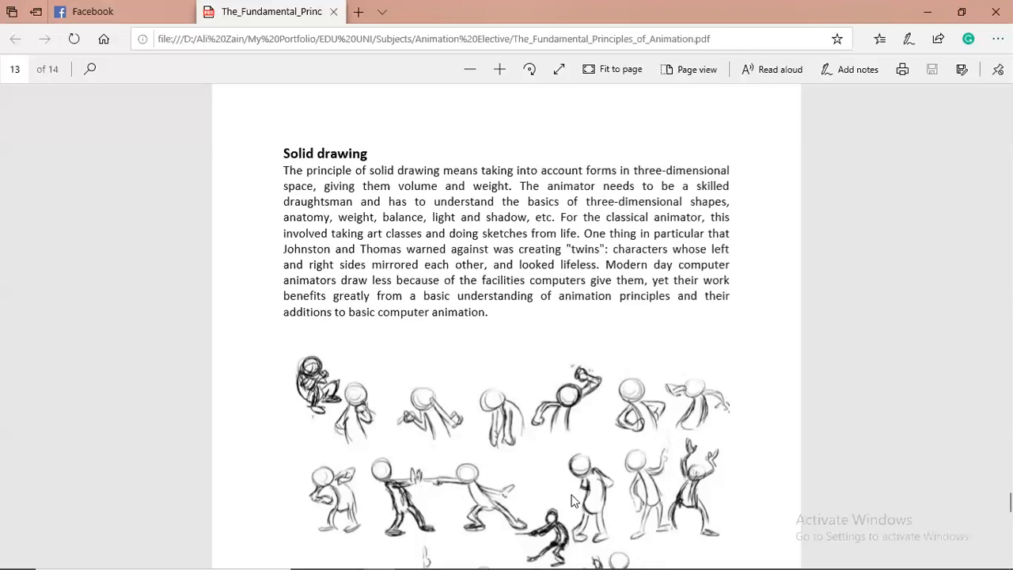
{"action": "mouse_move", "coordinate": [585, 474]}
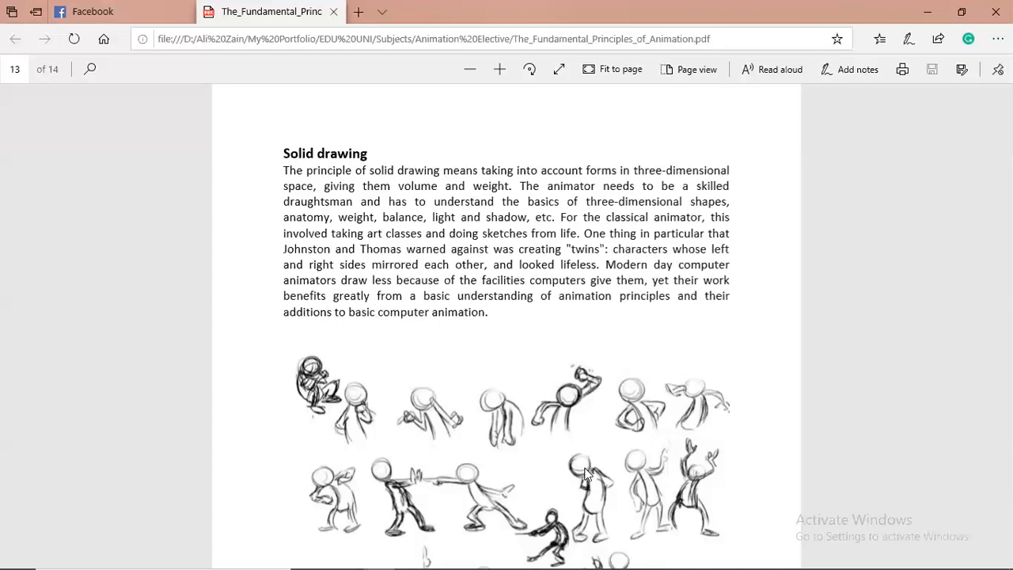
{"action": "mouse_move", "coordinate": [732, 376]}
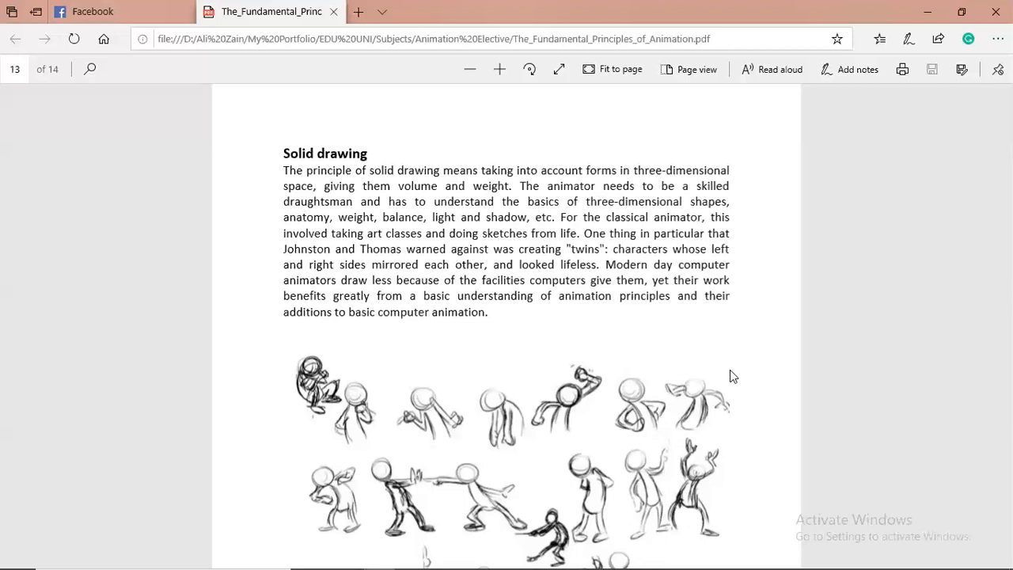
{"action": "mouse_move", "coordinate": [621, 304]}
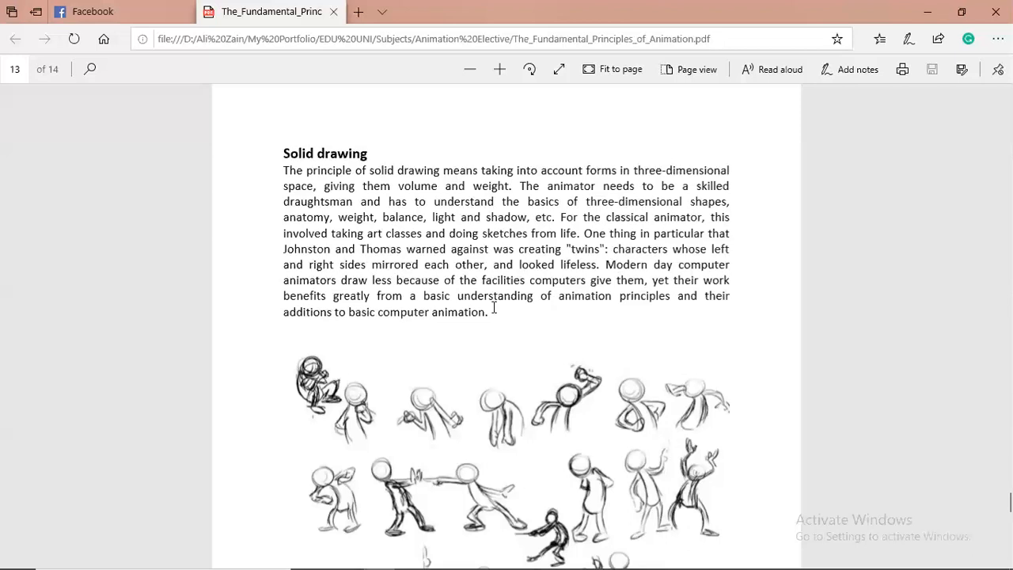
{"action": "mouse_move", "coordinate": [440, 290]}
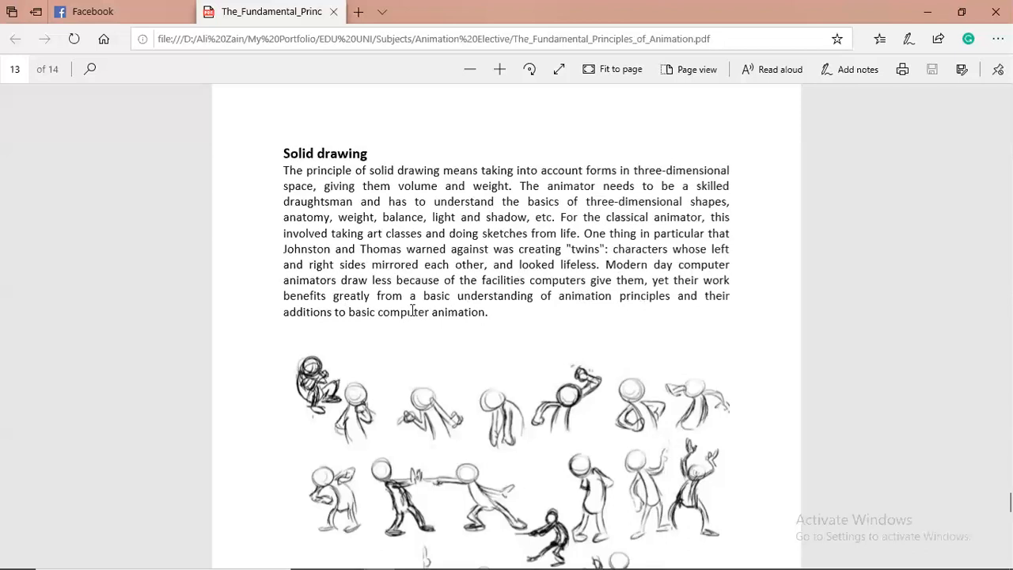
{"action": "mouse_move", "coordinate": [651, 329]}
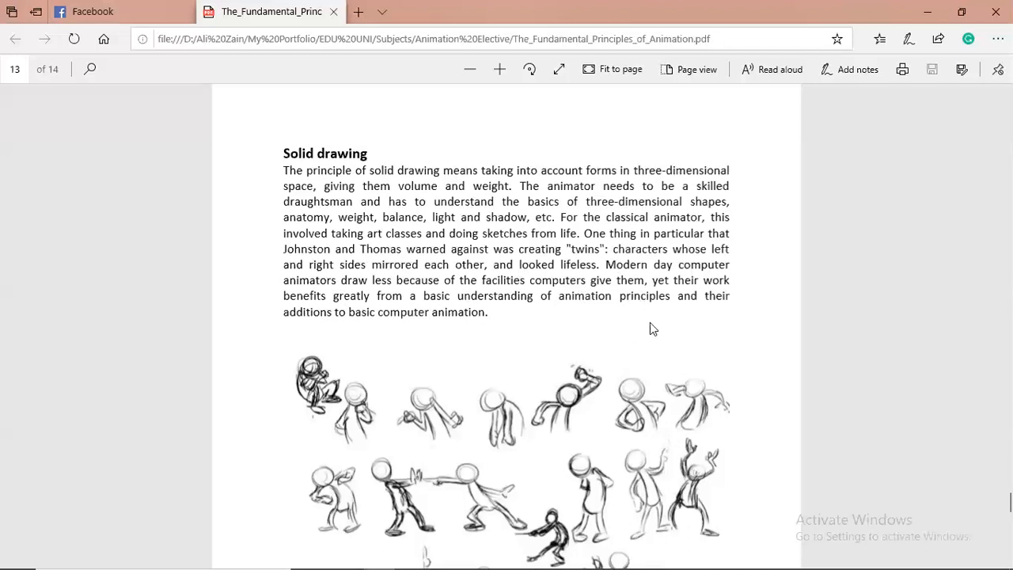
{"action": "mouse_move", "coordinate": [466, 350]}
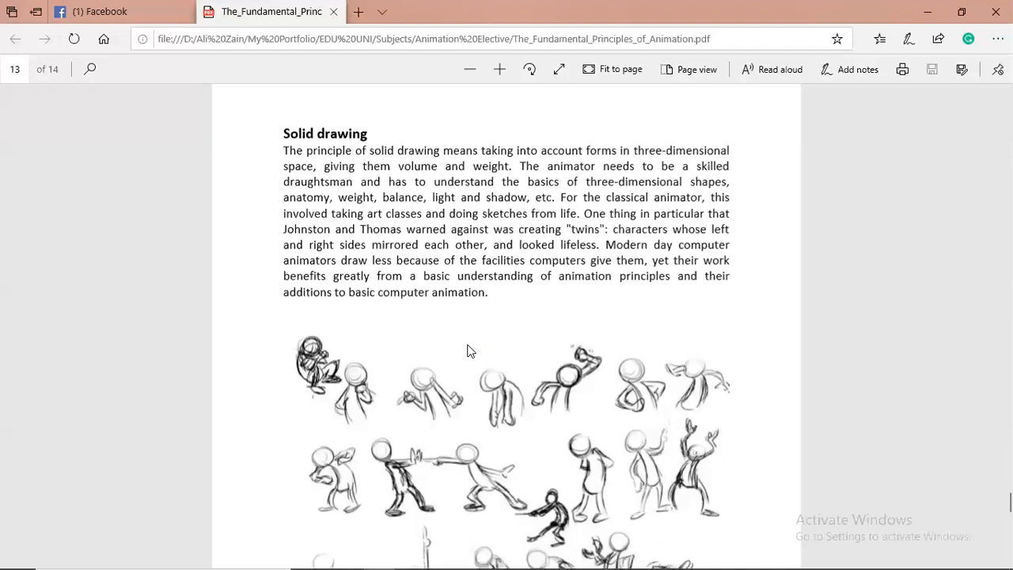
Scroll down page 13 until every row of gesture-sketch pose figures is visible.
{"action": "scroll", "scroll_direction": "down", "scroll_amount": 3}
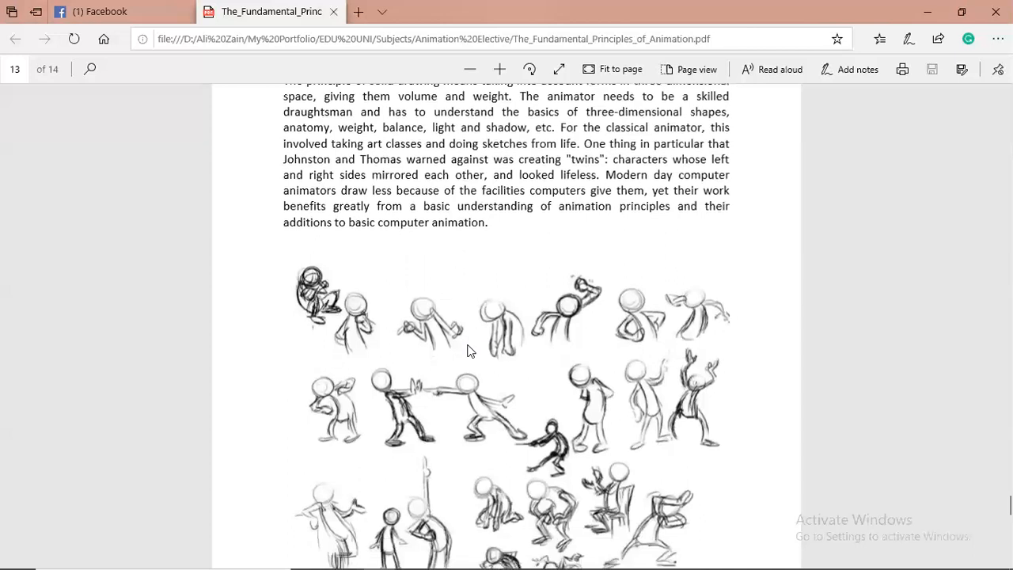
{"action": "scroll", "scroll_direction": "down", "scroll_amount": 3}
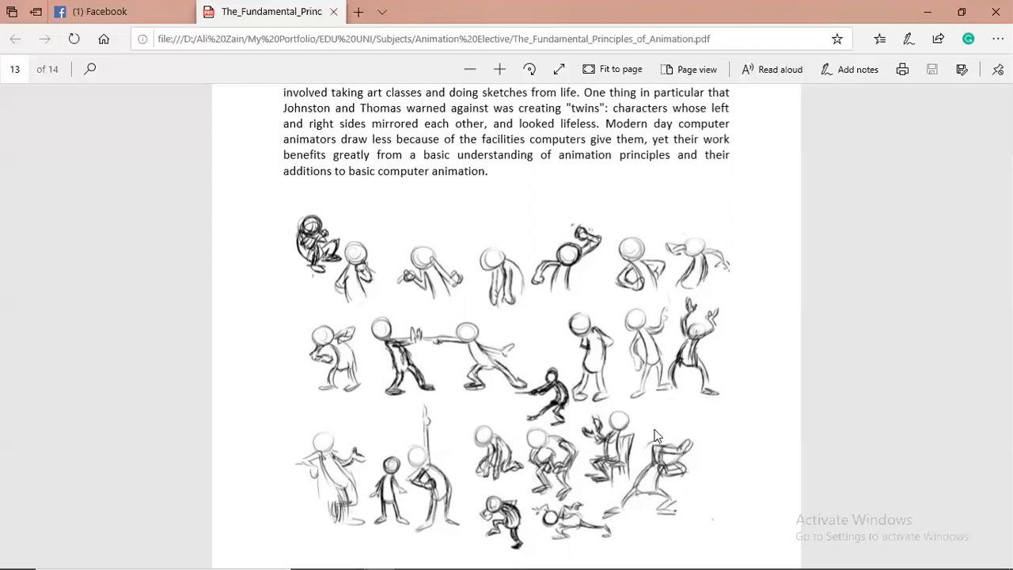
{"action": "mouse_move", "coordinate": [684, 422]}
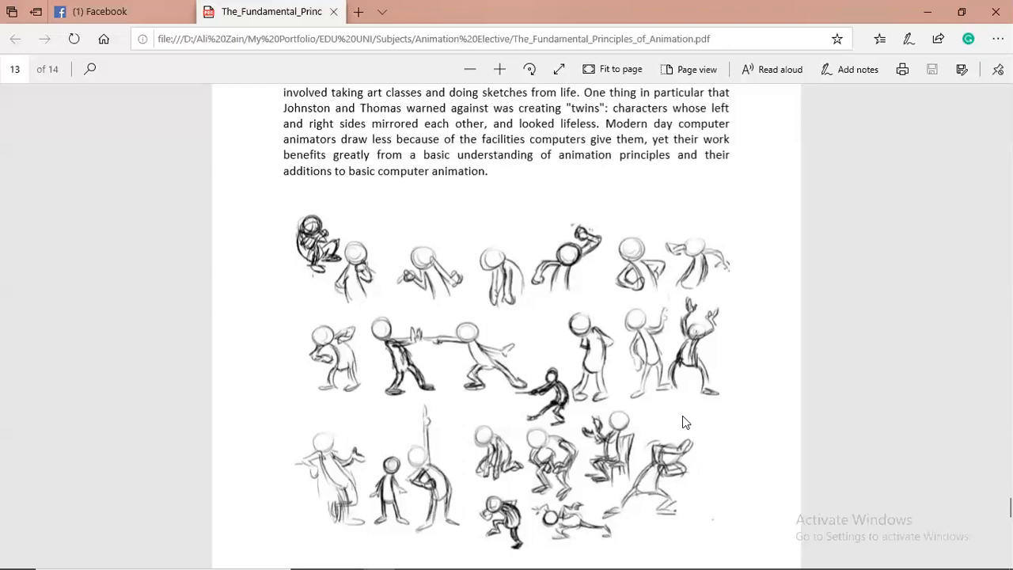
{"action": "mouse_move", "coordinate": [662, 420]}
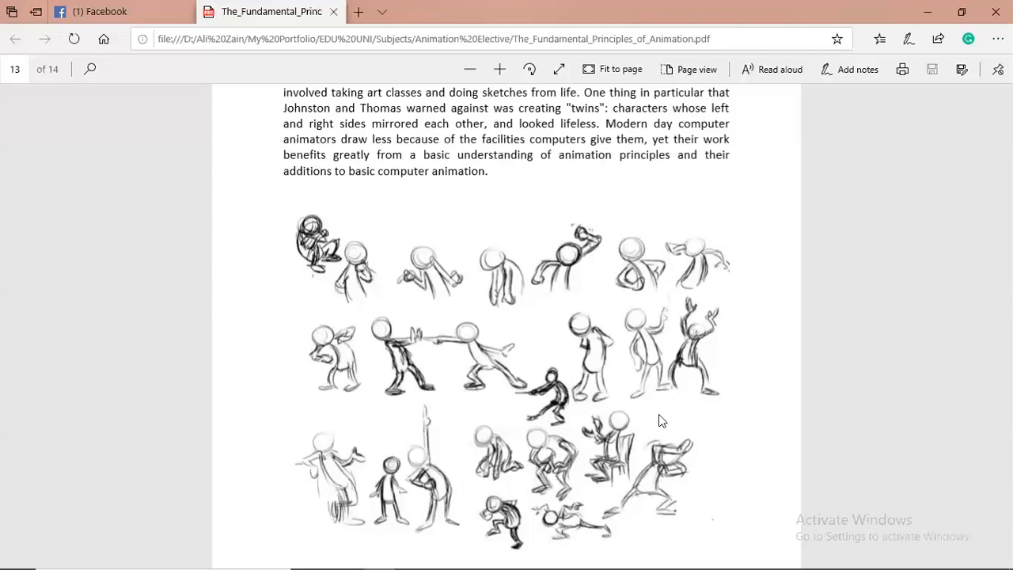
{"action": "mouse_move", "coordinate": [589, 200]}
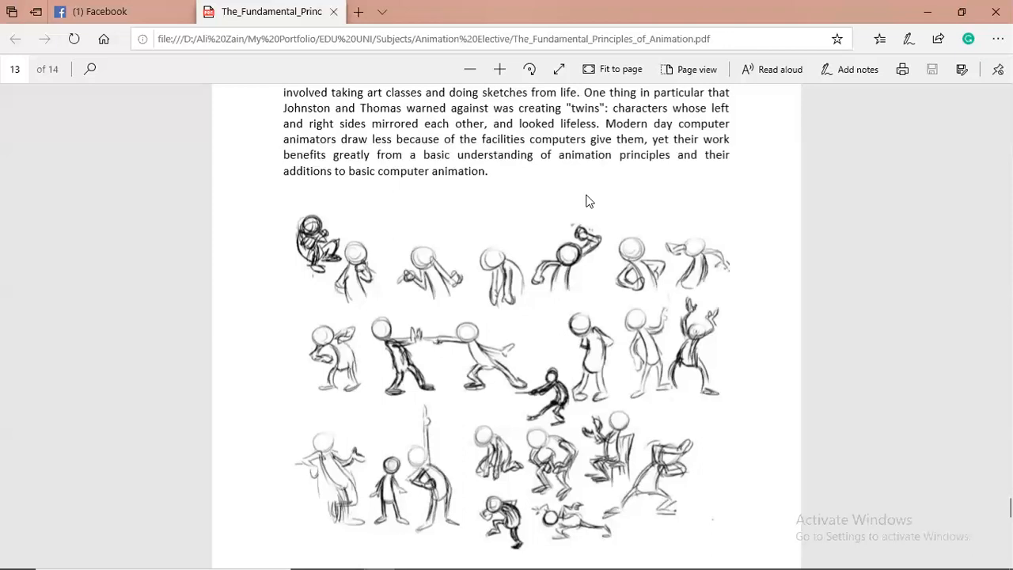
{"action": "mouse_move", "coordinate": [595, 222]}
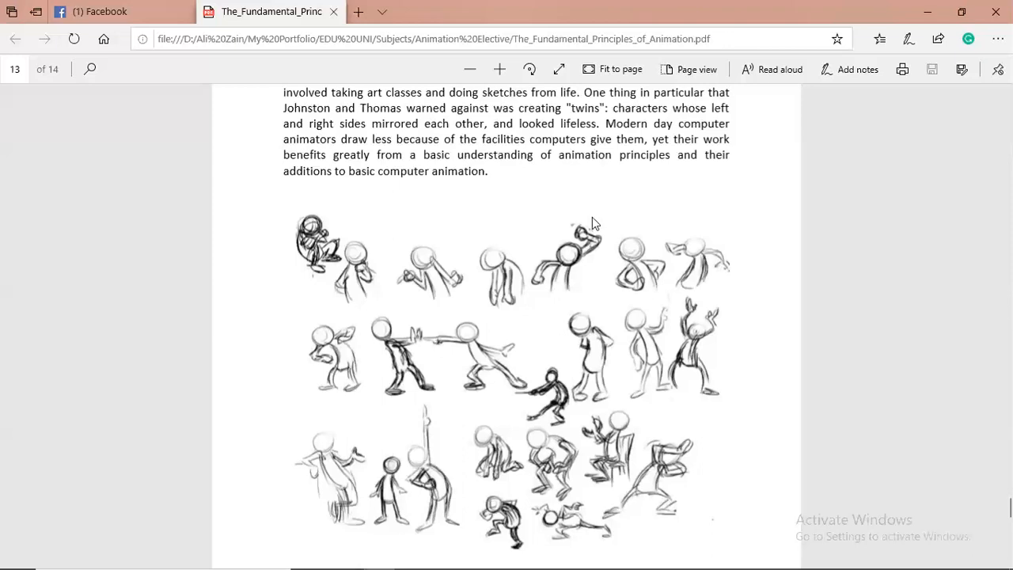